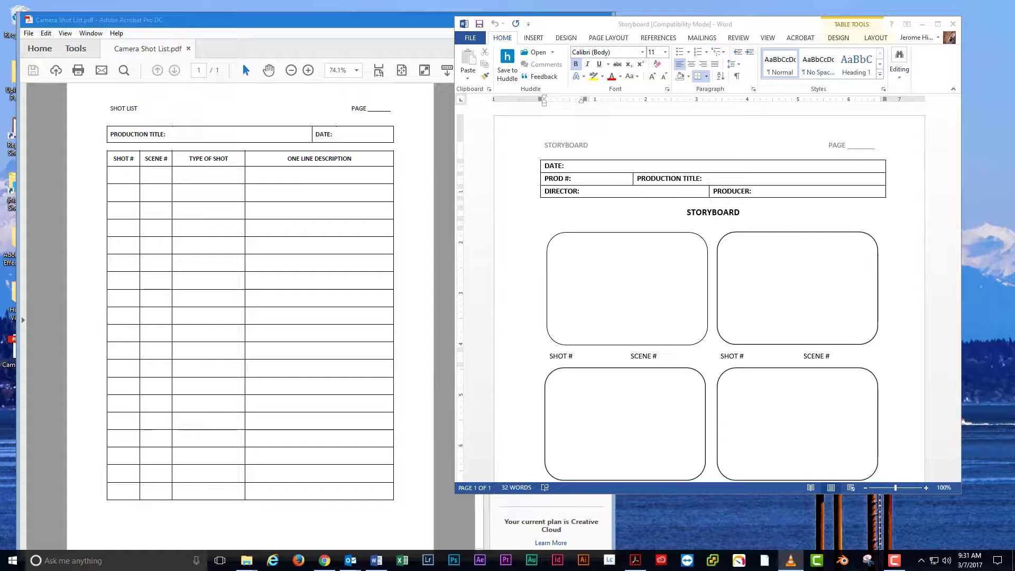
{"action": "mouse_move", "coordinate": [230, 555]}
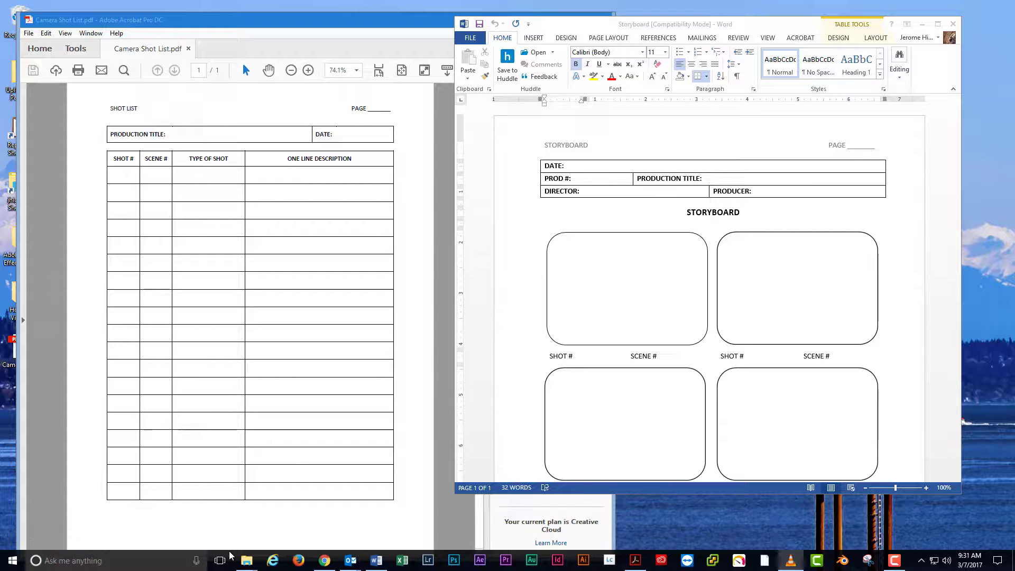
Step: Show Task View with the Word storyboard and Acrobat shot list windows as thumbnails
{"action": "left_click", "coordinate": [220, 560]}
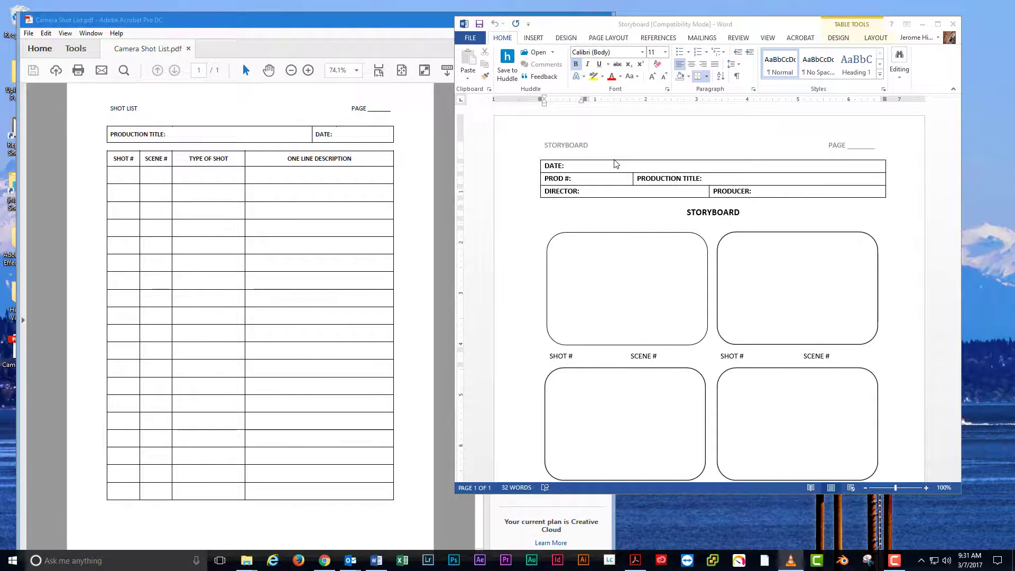
{"action": "mouse_move", "coordinate": [220, 561]}
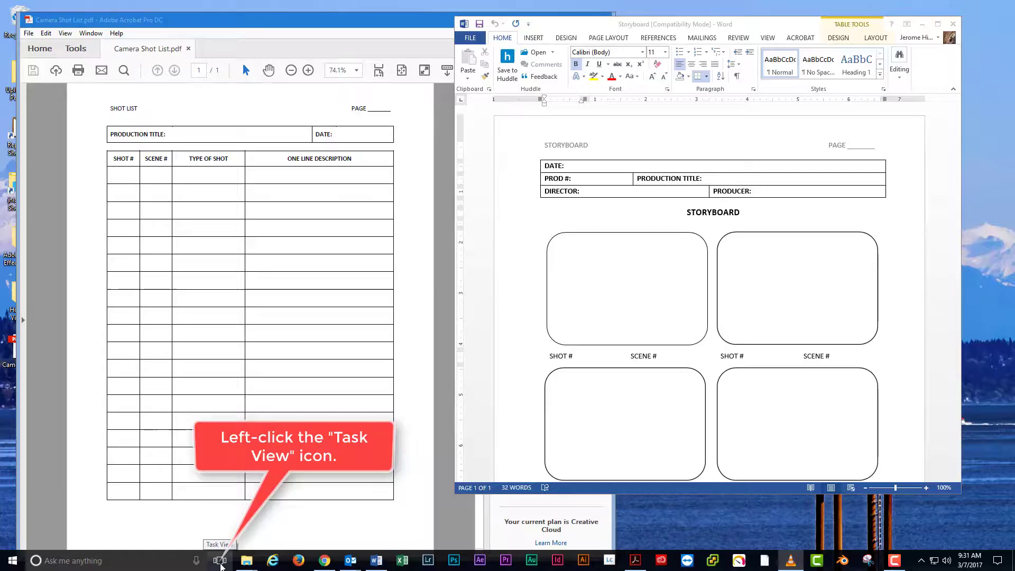
{"action": "left_click", "coordinate": [220, 561]}
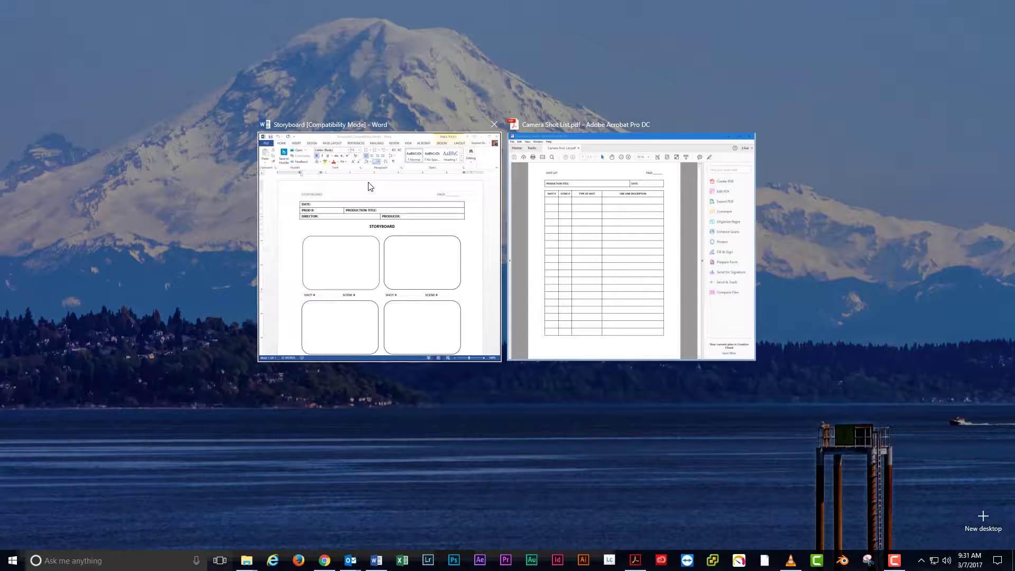
{"action": "mouse_move", "coordinate": [500, 151]}
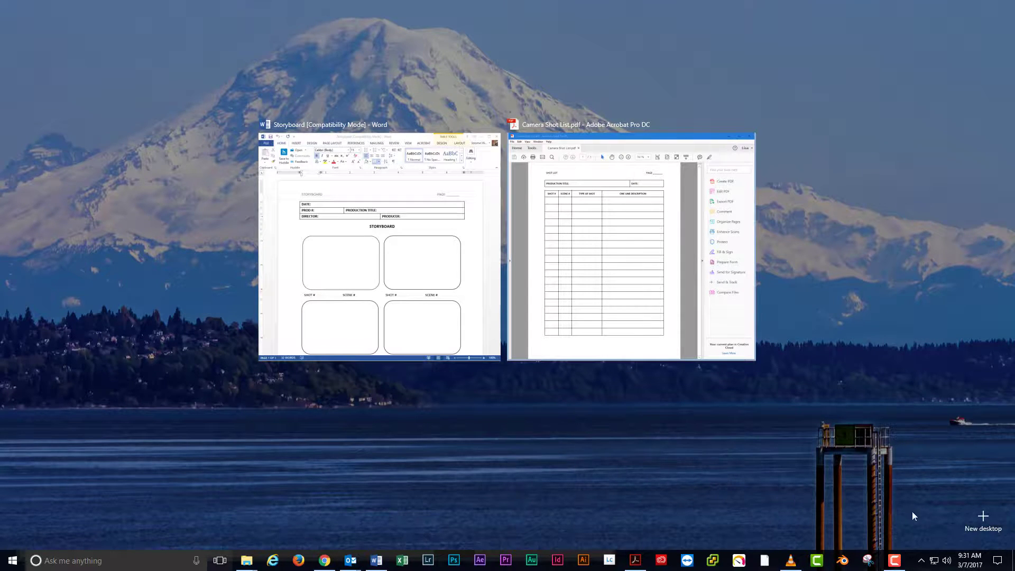
{"action": "mouse_move", "coordinate": [679, 510]}
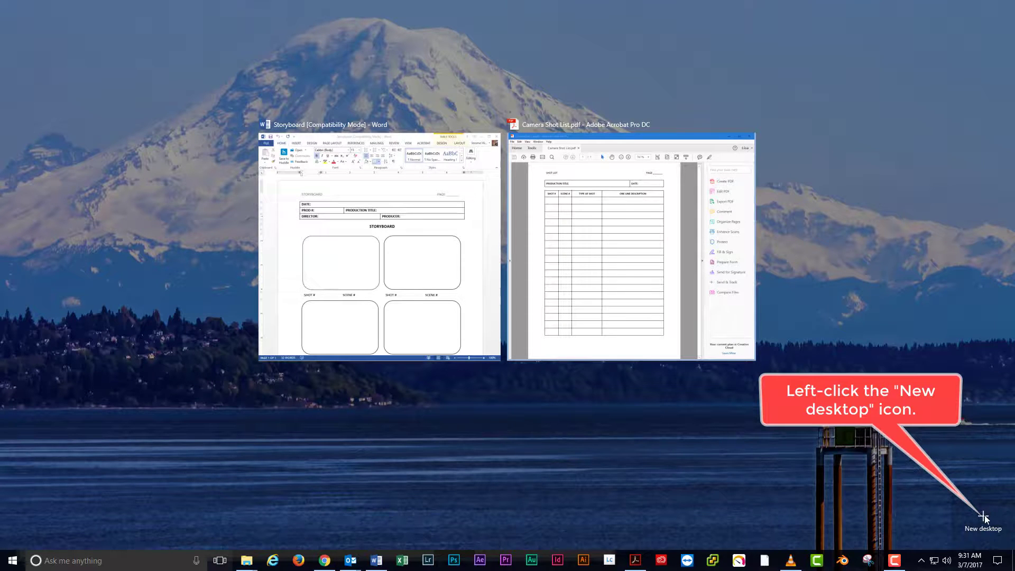
Step: Add Desktop 2 and switch to it, leaving an empty desktop without the Word and Acrobat windows
{"action": "left_click", "coordinate": [982, 518]}
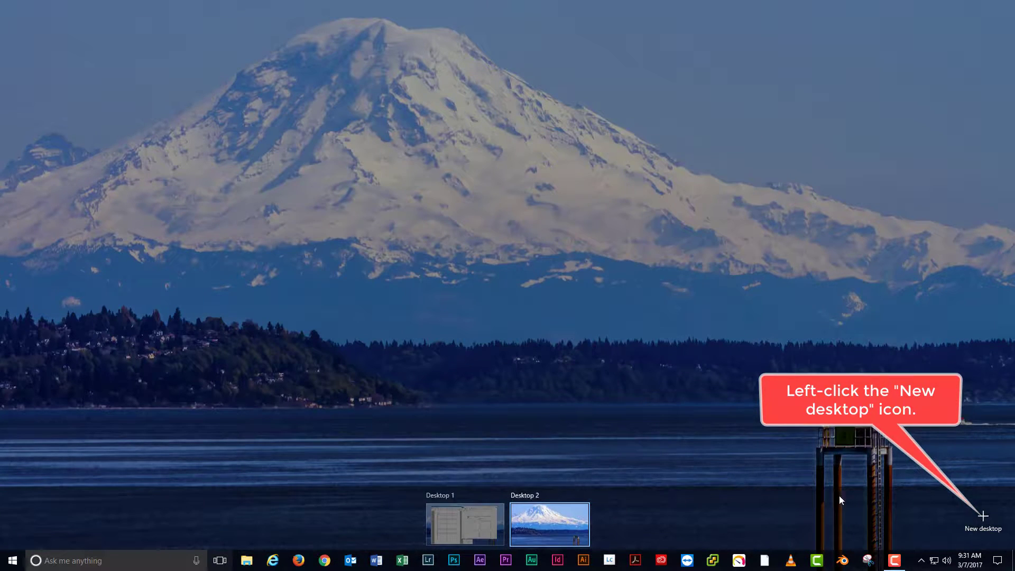
{"action": "left_click", "coordinate": [982, 516]}
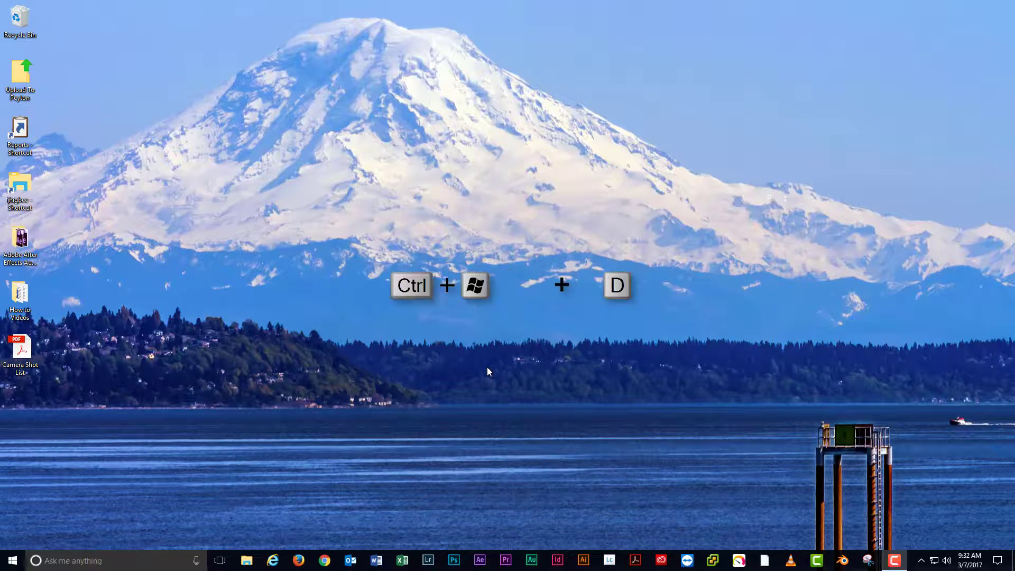
{"action": "key", "text": "ctrl+win+d"}
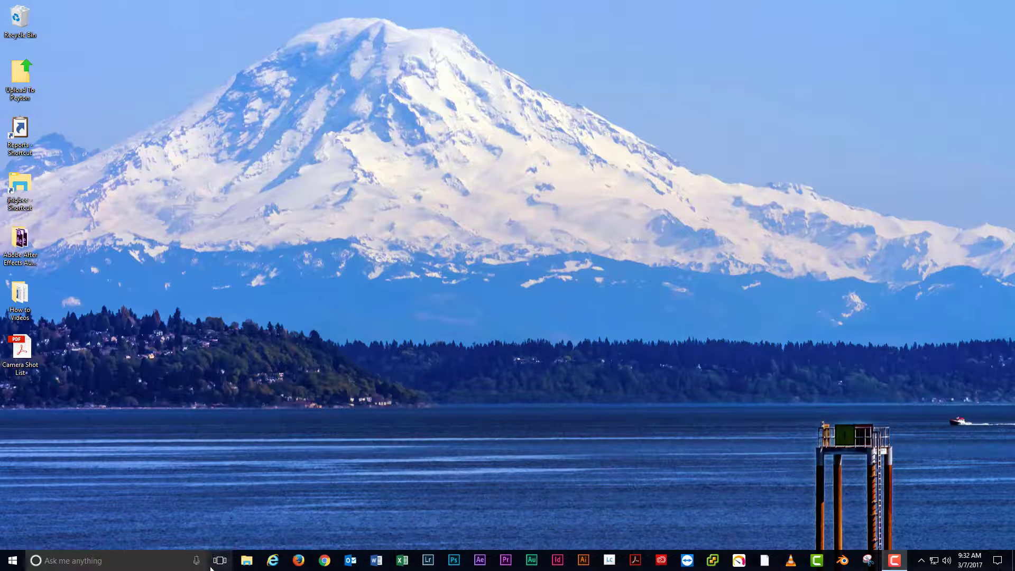
Step: Show Task View with Desktop 1's two windows and the empty Desktop 2 thumbnails
{"action": "left_click", "coordinate": [220, 560]}
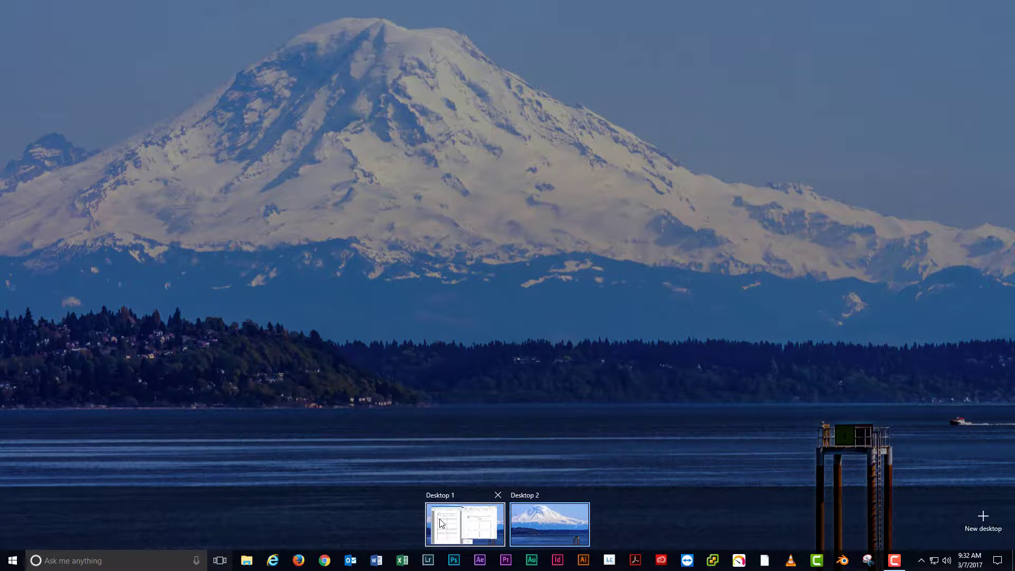
{"action": "mouse_move", "coordinate": [464, 523]}
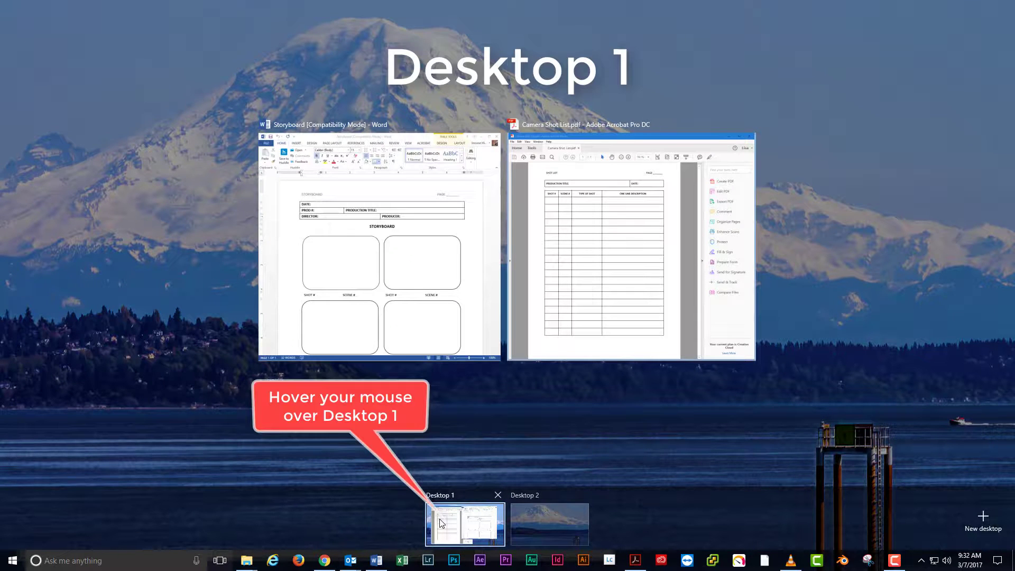
{"action": "mouse_move", "coordinate": [472, 529]}
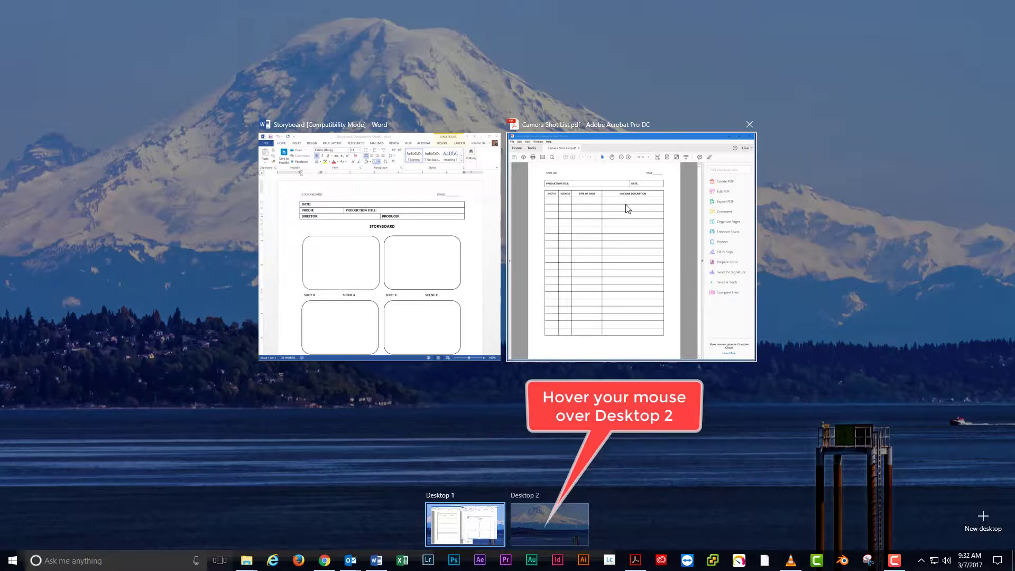
{"action": "mouse_move", "coordinate": [602, 240]}
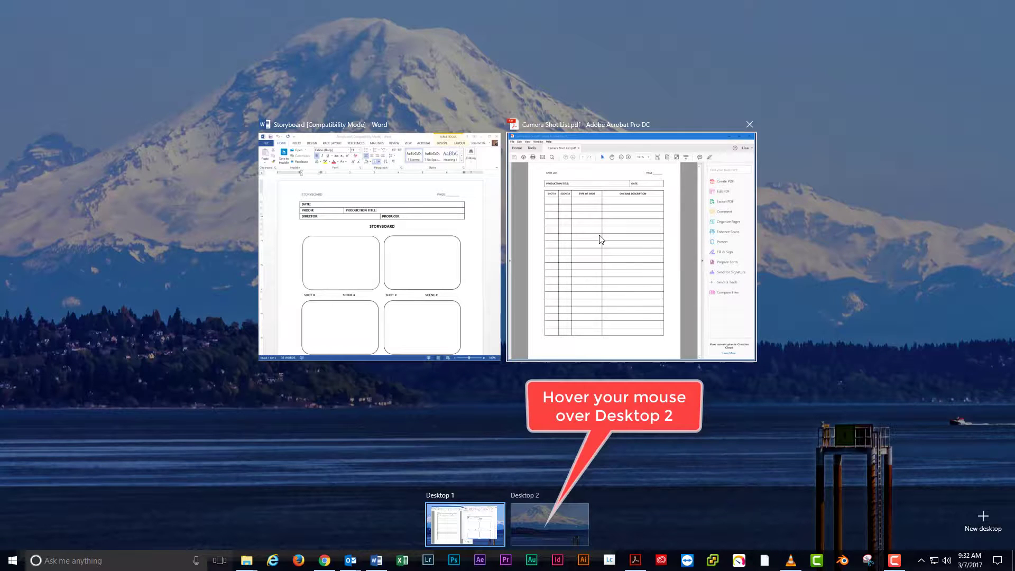
{"action": "mouse_move", "coordinate": [549, 524]}
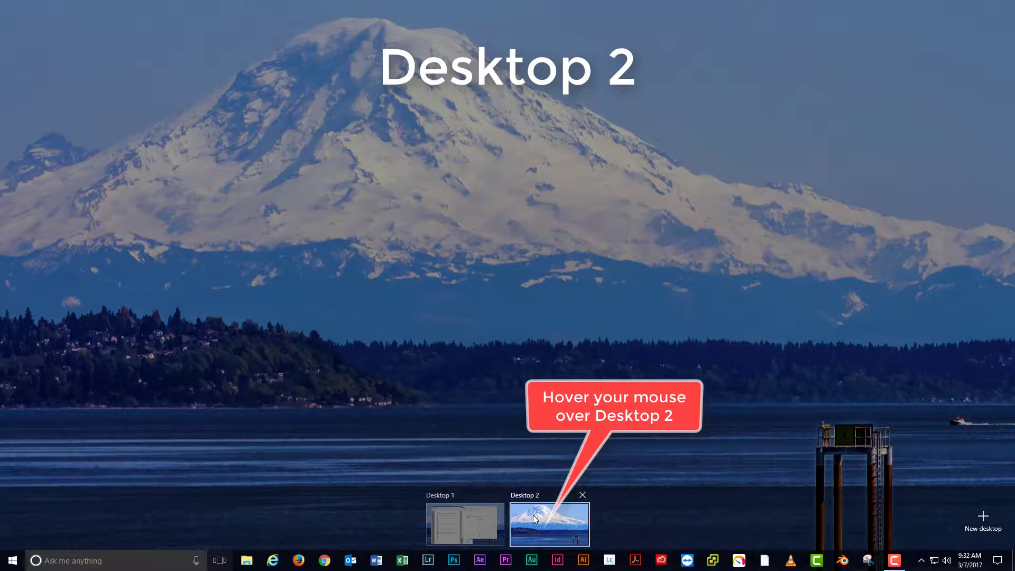
{"action": "mouse_move", "coordinate": [550, 523]}
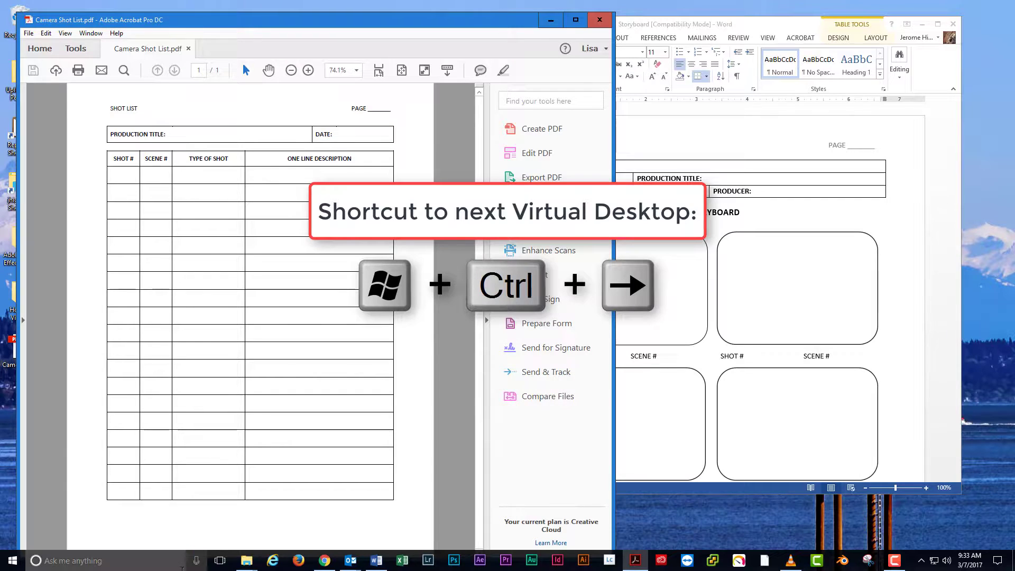
{"action": "mouse_move", "coordinate": [281, 446]}
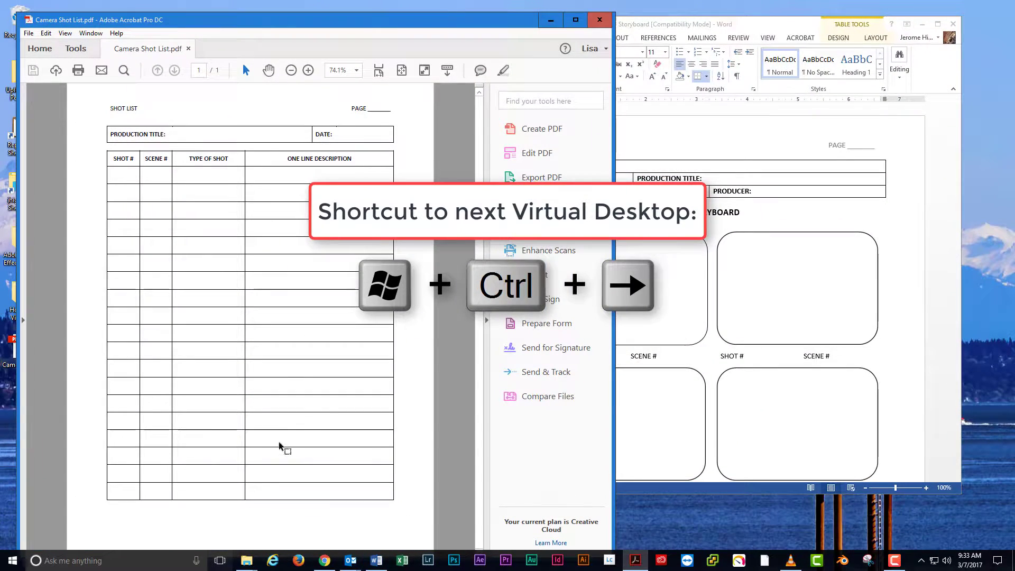
Step: Switch to Desktop 2 with Win+Ctrl+Right, then back to Desktop 1 with Win+Ctrl+Left
{"action": "key", "text": "Win+Ctrl+Right"}
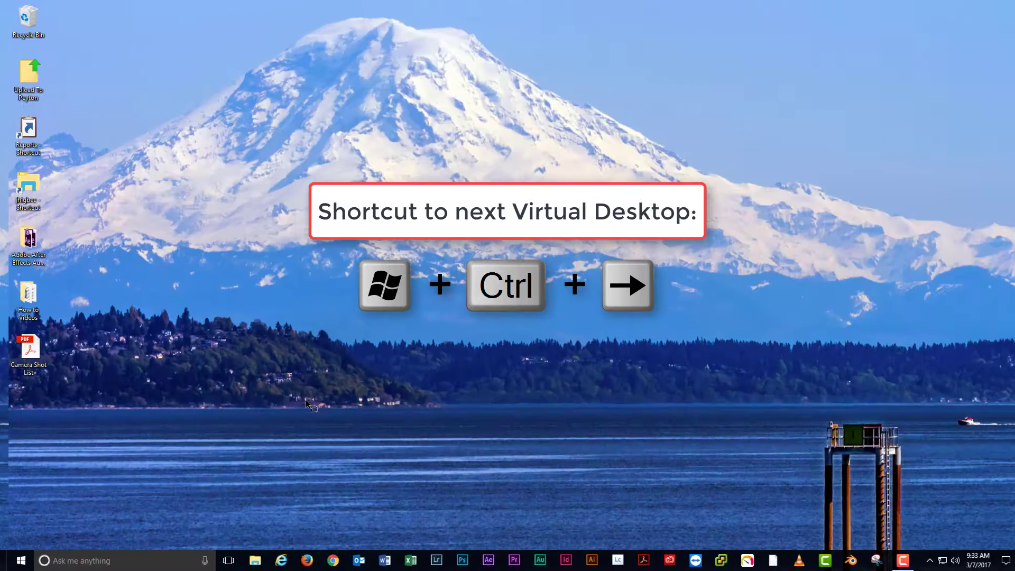
{"action": "key", "text": "win+ctrl+right"}
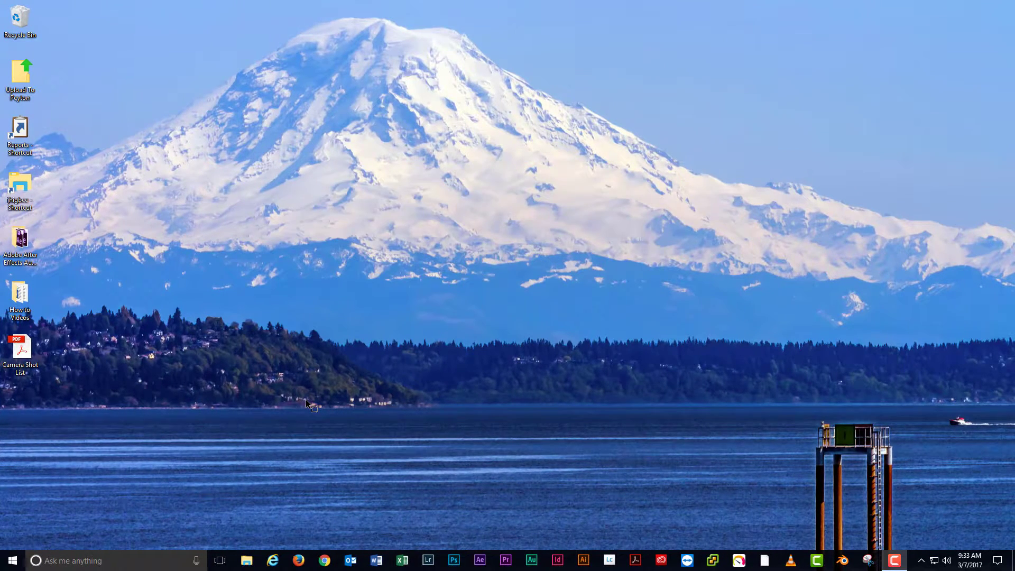
{"action": "key", "text": "win+ctrl+left"}
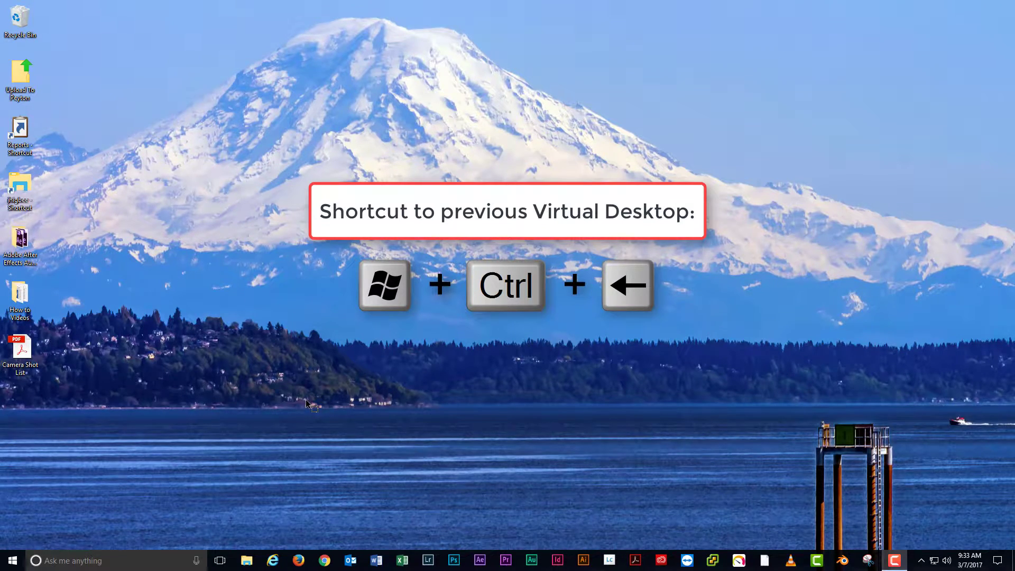
{"action": "key", "text": "Win+Ctrl+Left"}
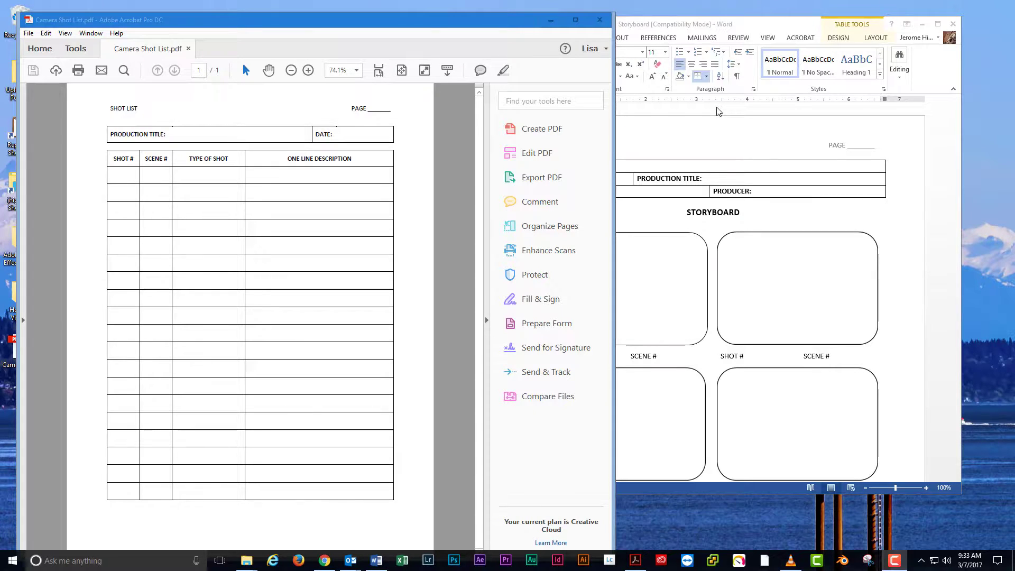
{"action": "mouse_move", "coordinate": [745, 77]}
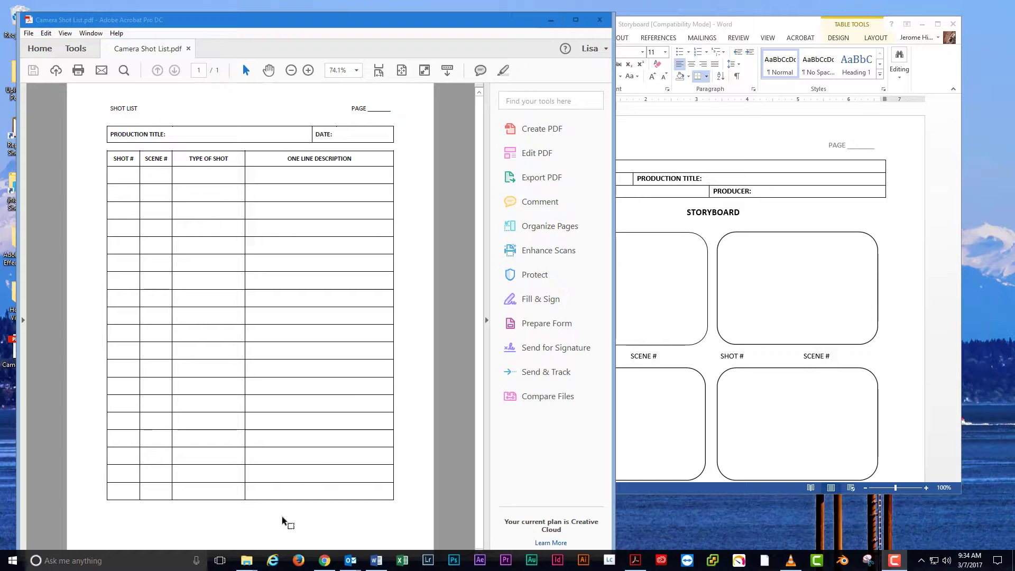
{"action": "mouse_move", "coordinate": [220, 561]}
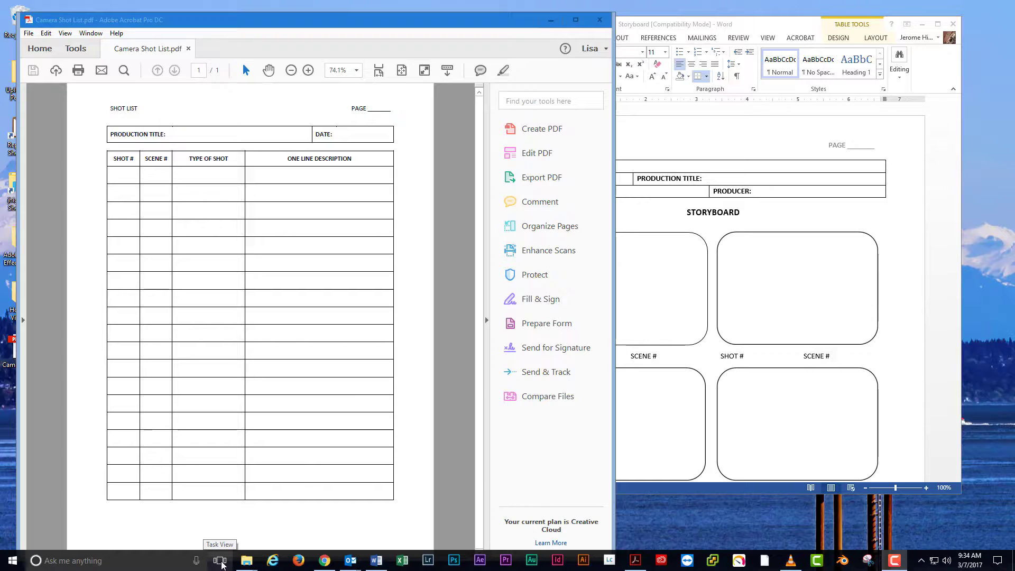
Step: Show the Move to options for the Camera Shot List window thumbnail in Task View
{"action": "left_click", "coordinate": [220, 560]}
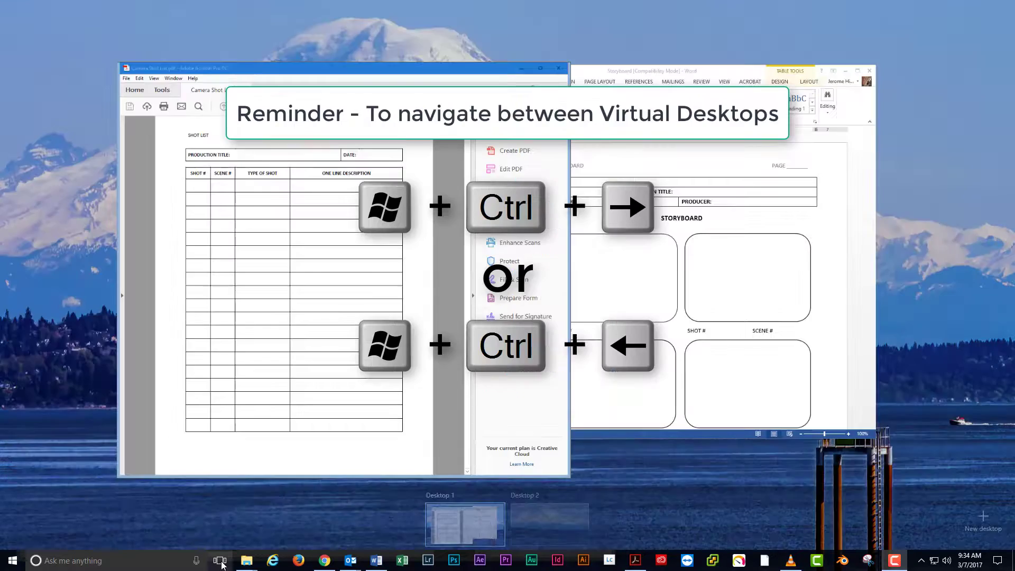
{"action": "left_click", "coordinate": [220, 560]}
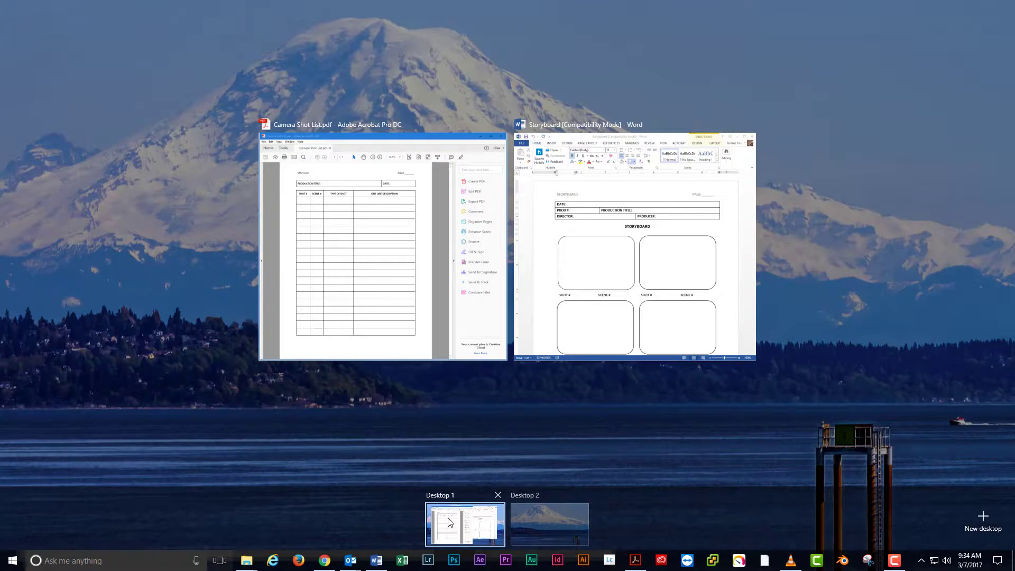
{"action": "right_click", "coordinate": [385, 261]}
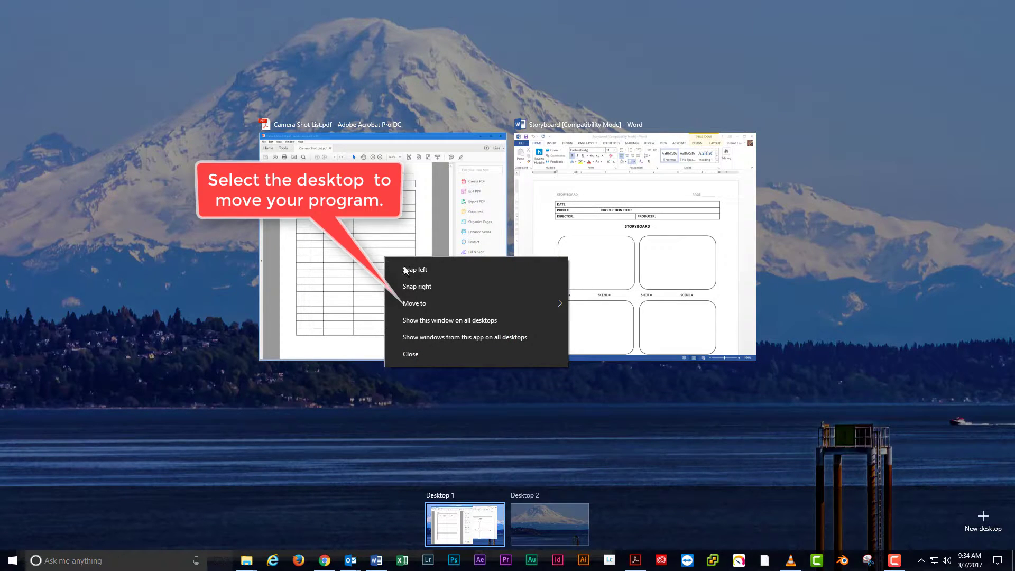
{"action": "mouse_move", "coordinate": [415, 304]}
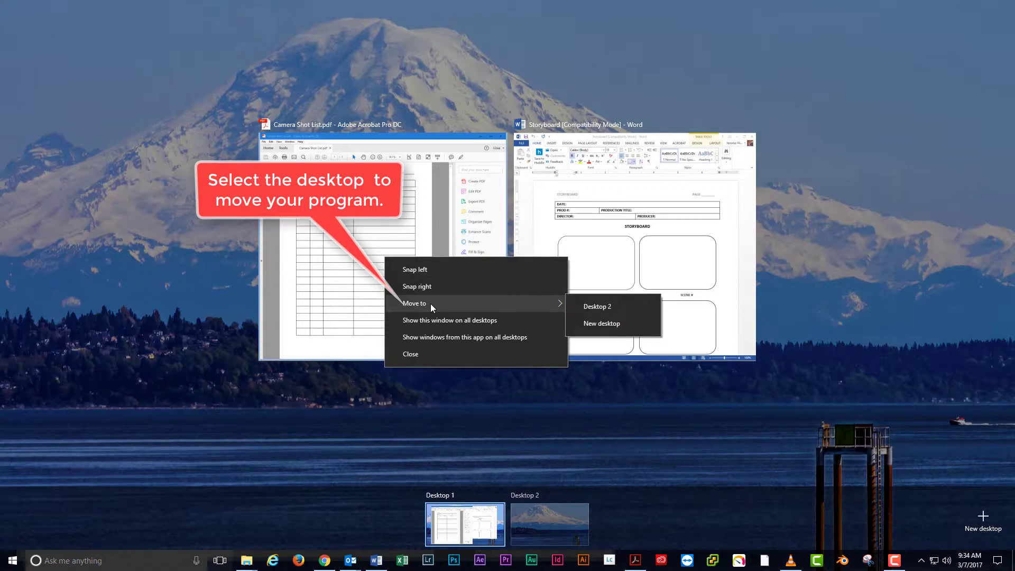
{"action": "mouse_move", "coordinate": [597, 306]}
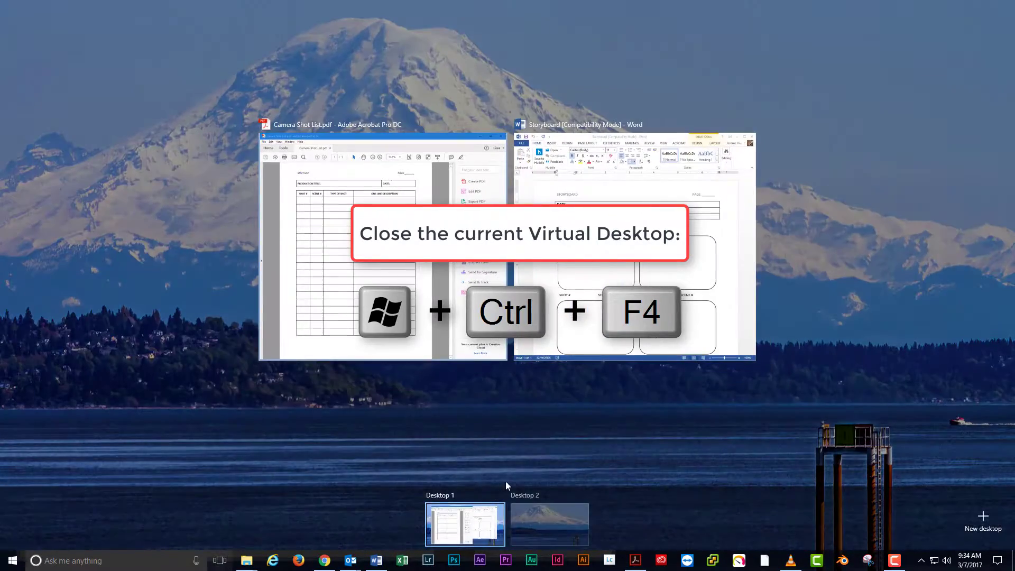
Step: Close the current virtual desktop with Win+Ctrl+F4, leaving a bare desktop
{"action": "key", "text": "Win+Ctrl+F4"}
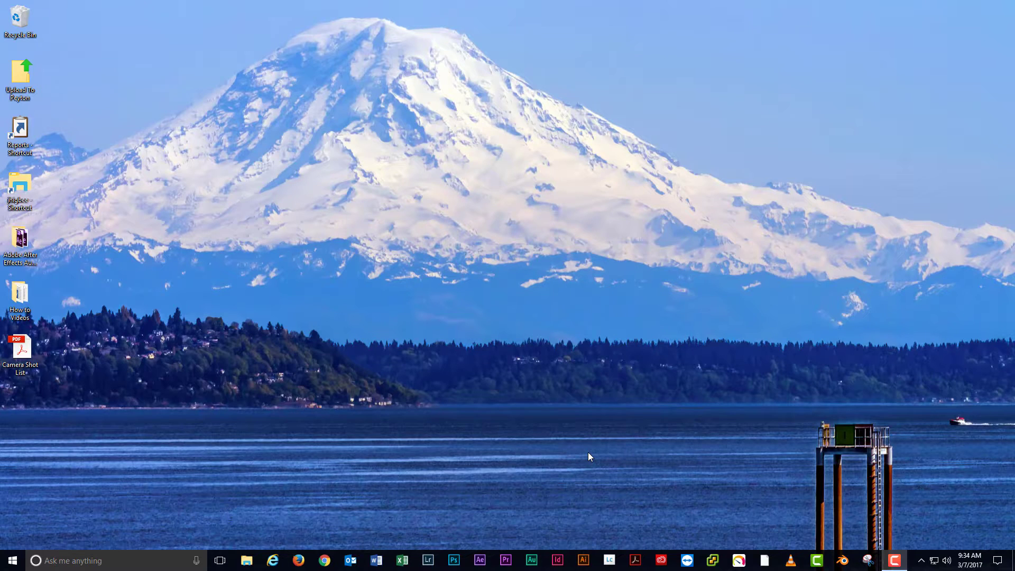